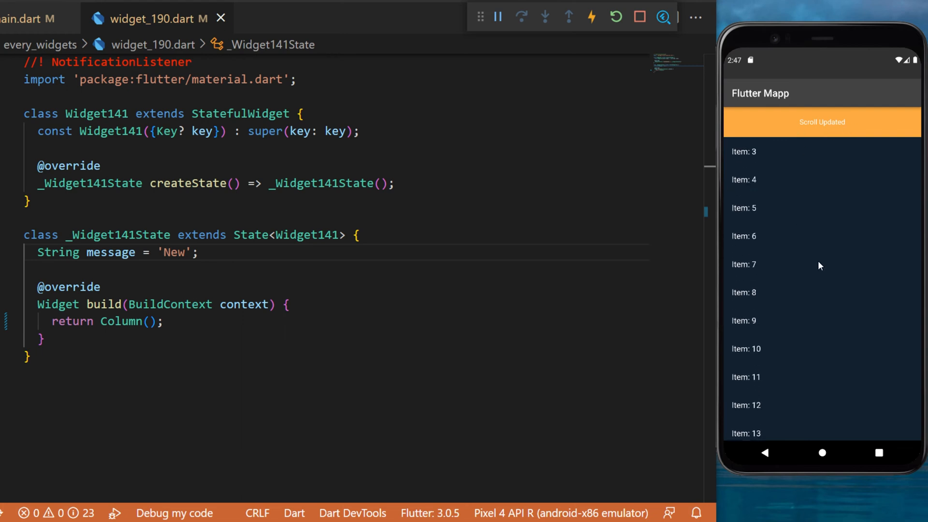
- Make build return a Column with a height-60 Colors.orangeAccent Container centring Text(message)
scroll(down, 3)
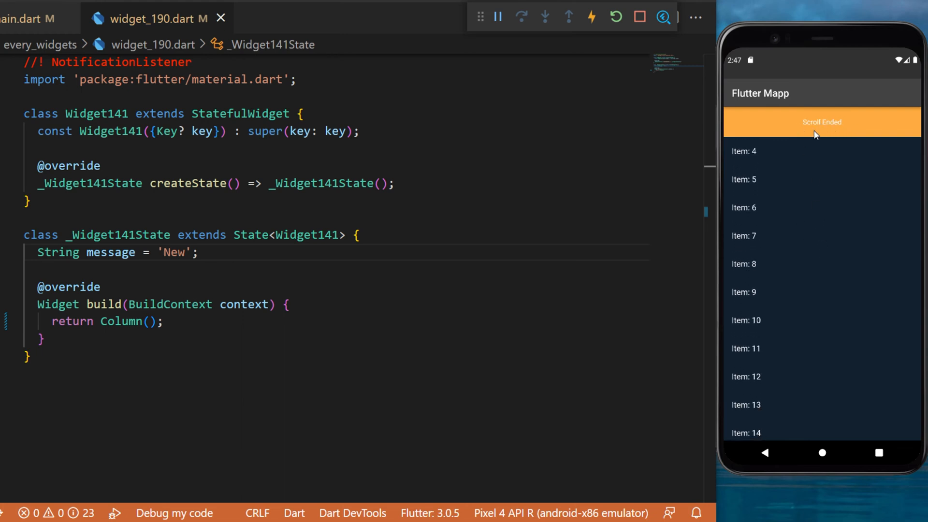
mouse_move(835, 288)
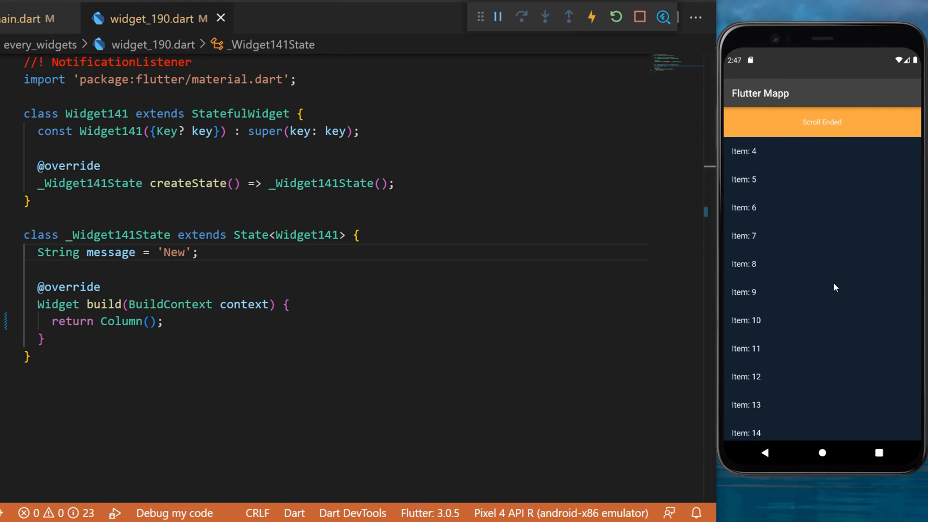
double_click(121, 63)
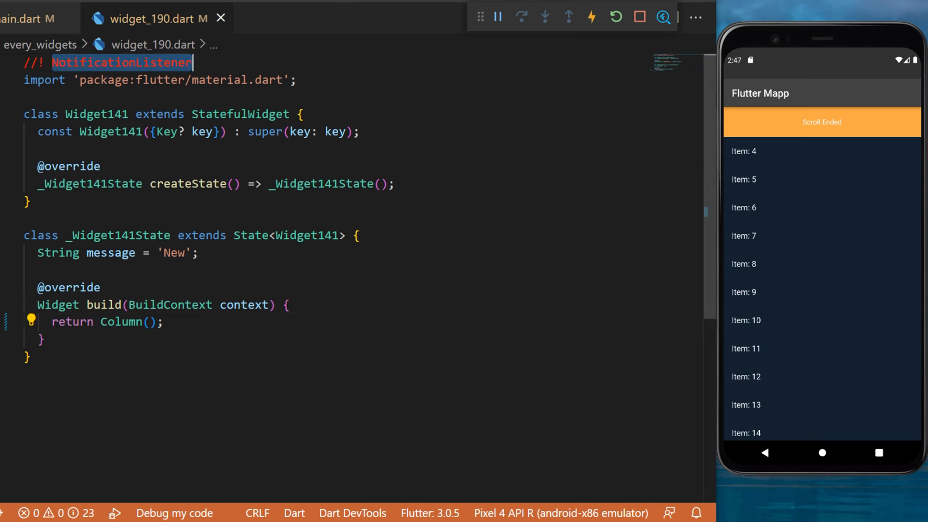
click(118, 253)
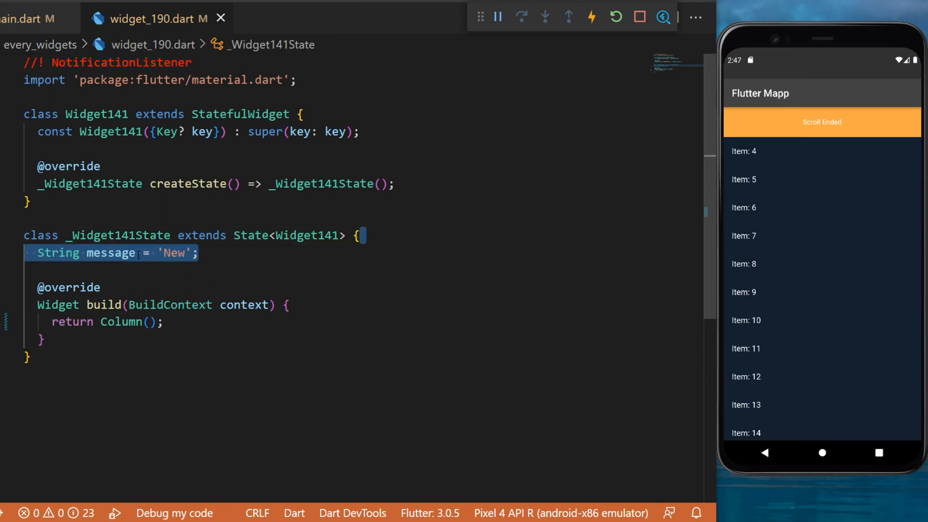
click(171, 252)
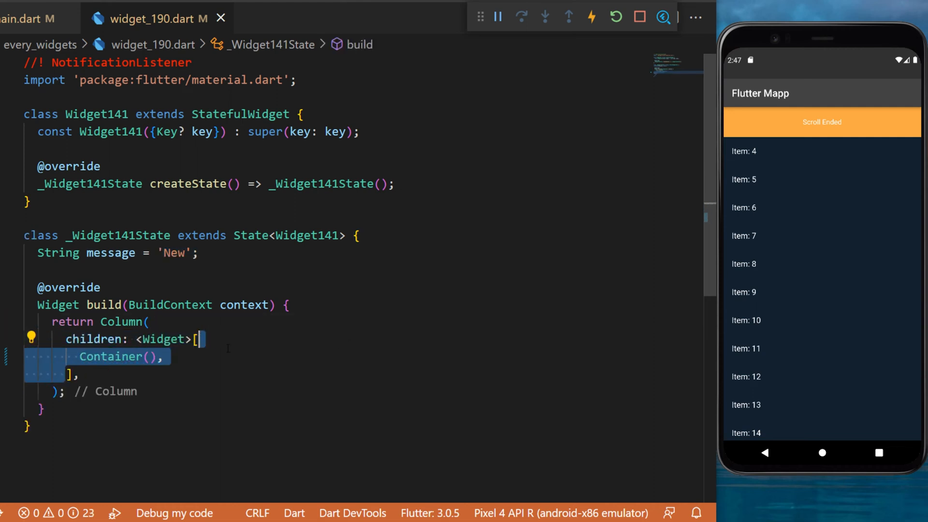
text(height: 60,)
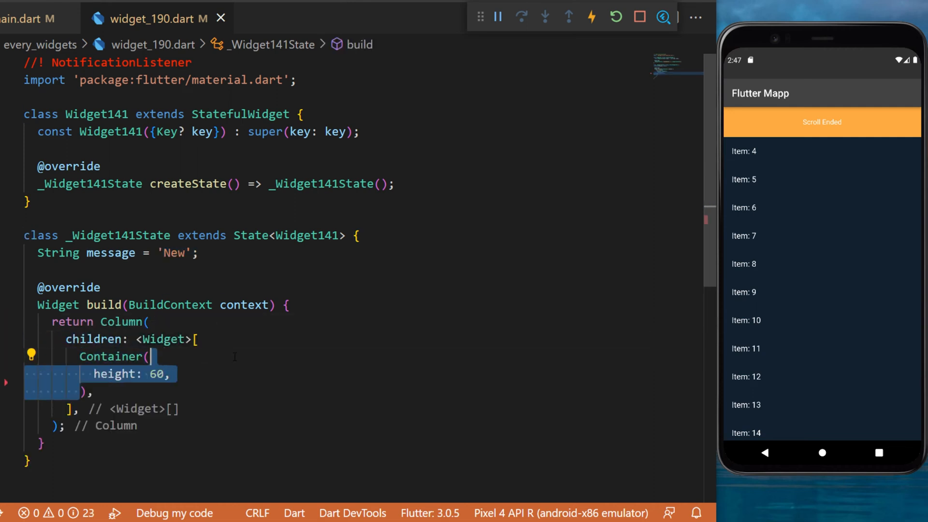
text(color: Colors.orangeAccent,)
text(child: Text(message),)
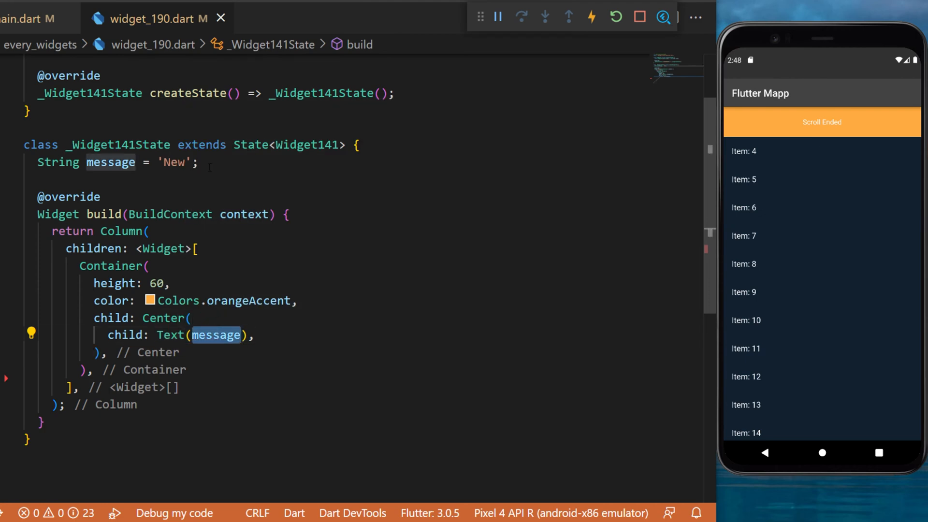
- Add an Expanded wrapping NotificationListener<ScrollNotification> with an empty onNotification callback after the Container
click(200, 162)
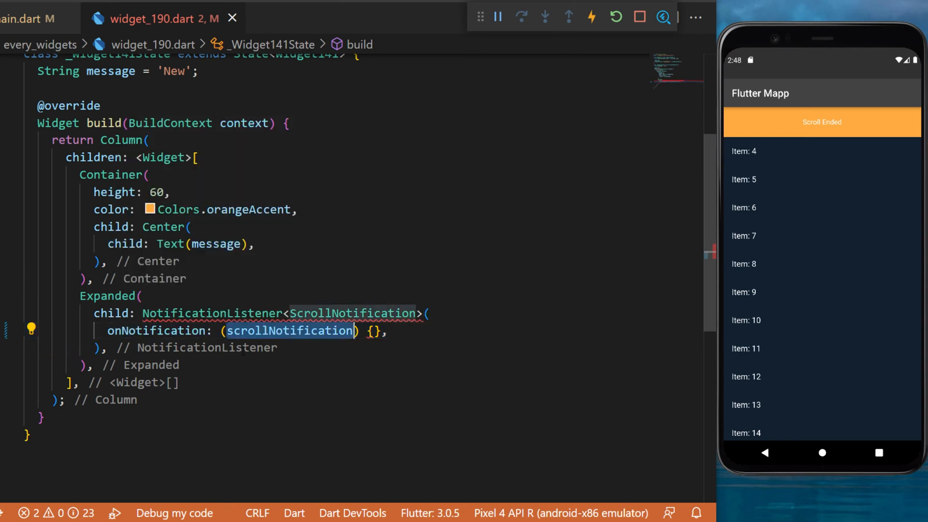
- Set message to 'Scroll Started' on ScrollStartNotification and 'Scroll Updated' on ScrollUpdateNotification via setState
text(if (scrollNotification is ScrollStartNotification) {})
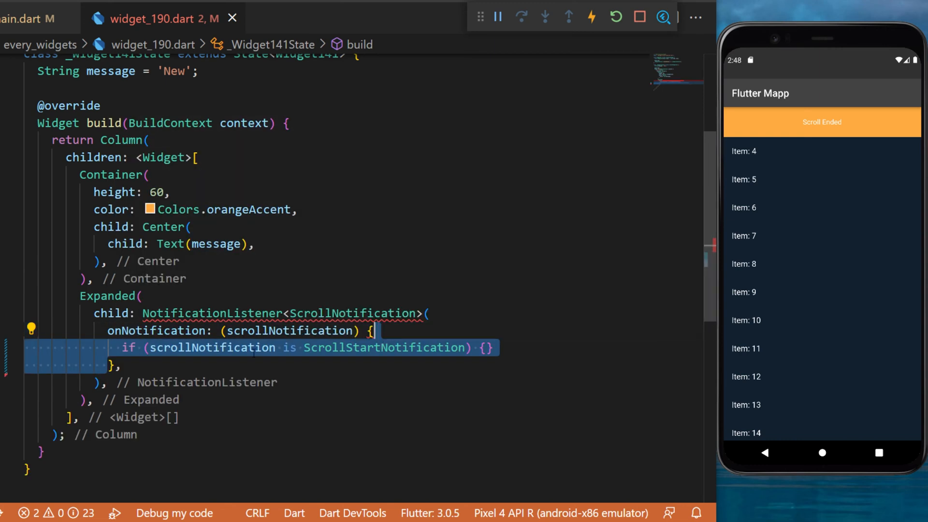
mouse_move(279, 330)
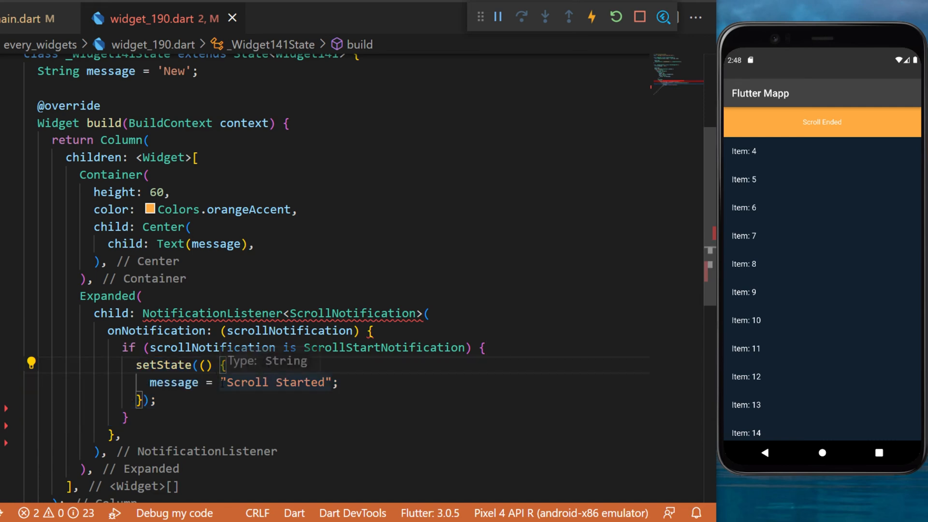
text(else if (scrollNotification is ScrollUpdateNotification) {})
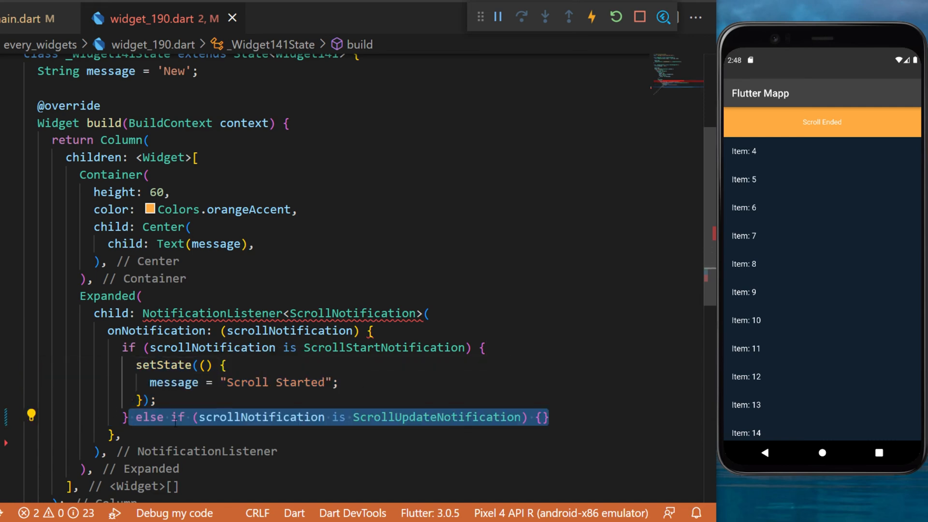
mouse_move(437, 417)
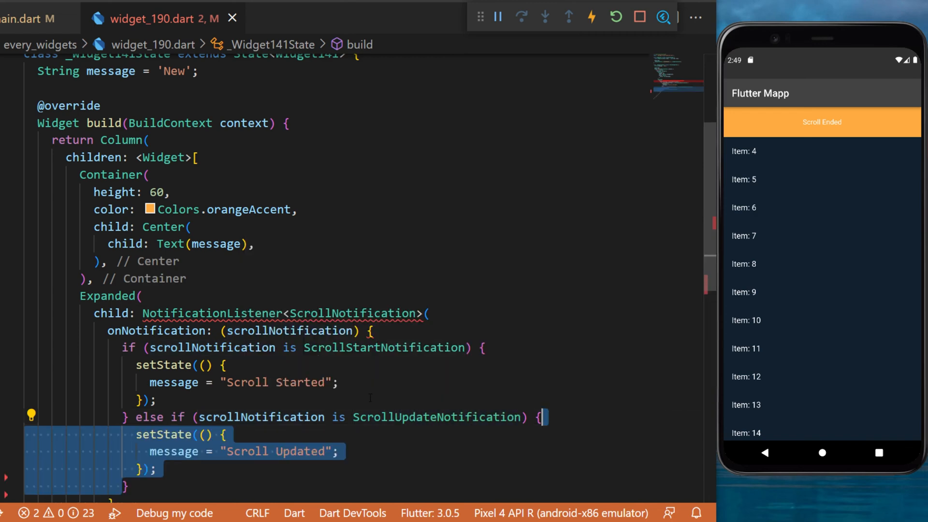
scroll(down, 3)
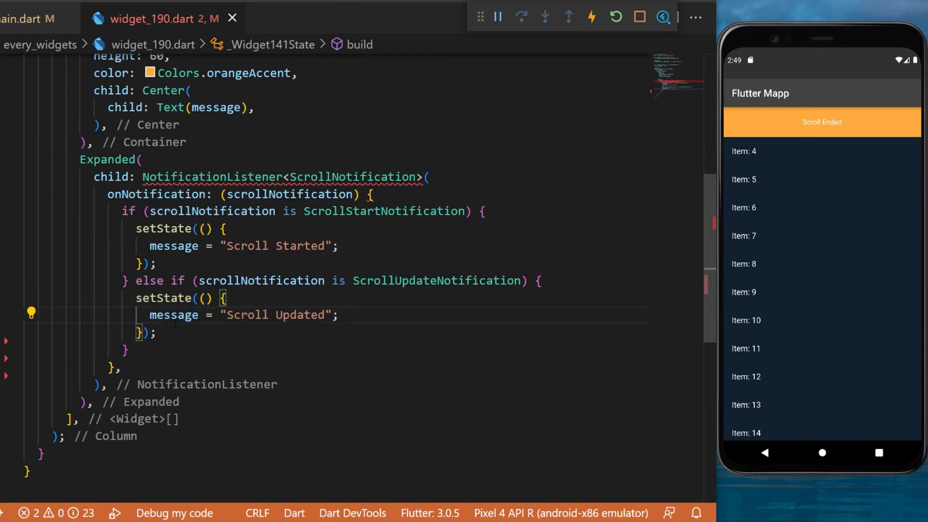
- Handle ScrollEndNotification, return true, and add a 100-item ListView.builder of ListTile(Text("Item: $index"))
double_click(275, 315)
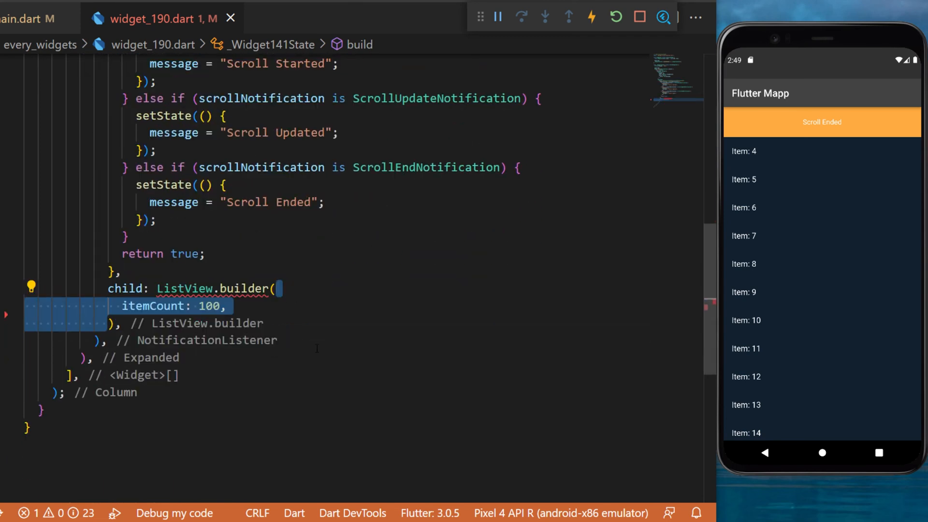
text(itemBuilder: (context, index) {},)
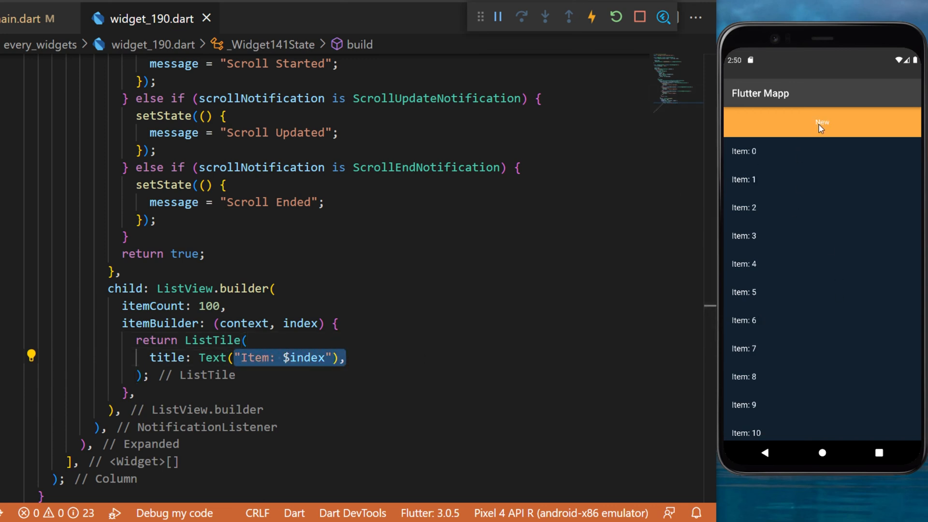
- Scroll the emulator list to Item 5 so the header shows Scroll Updated then Scroll Ended
scroll(down, 3)
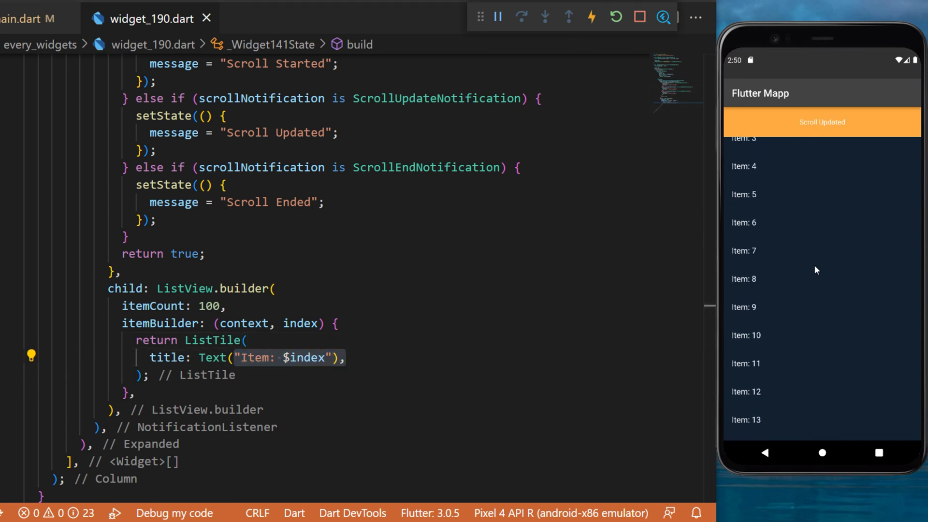
scroll(down, 3)
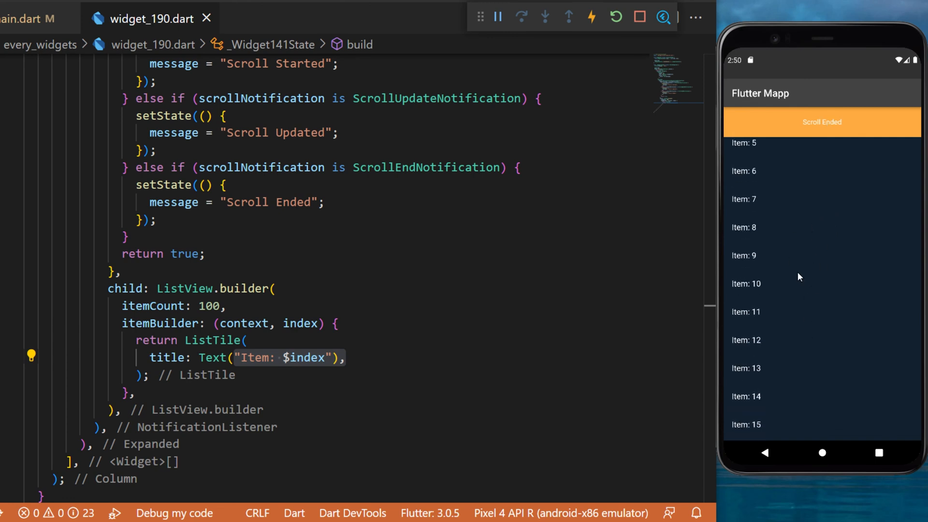
mouse_move(818, 304)
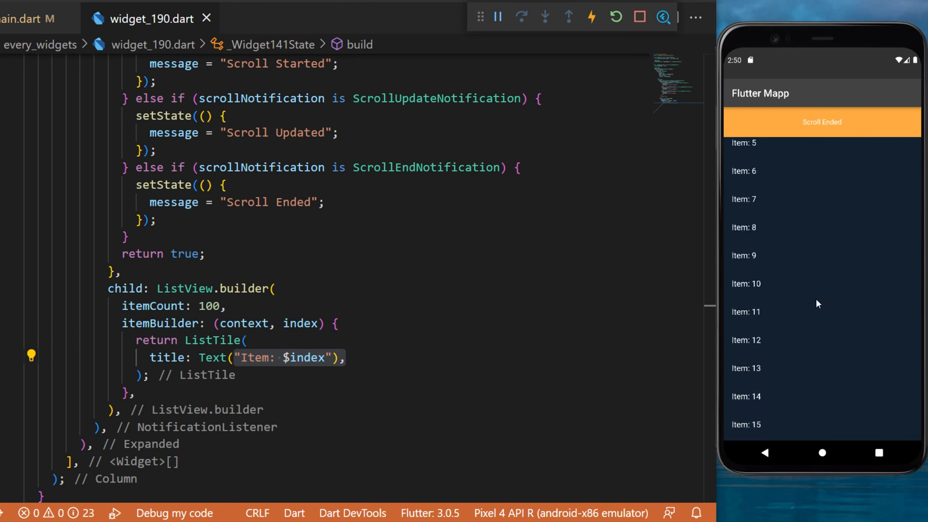